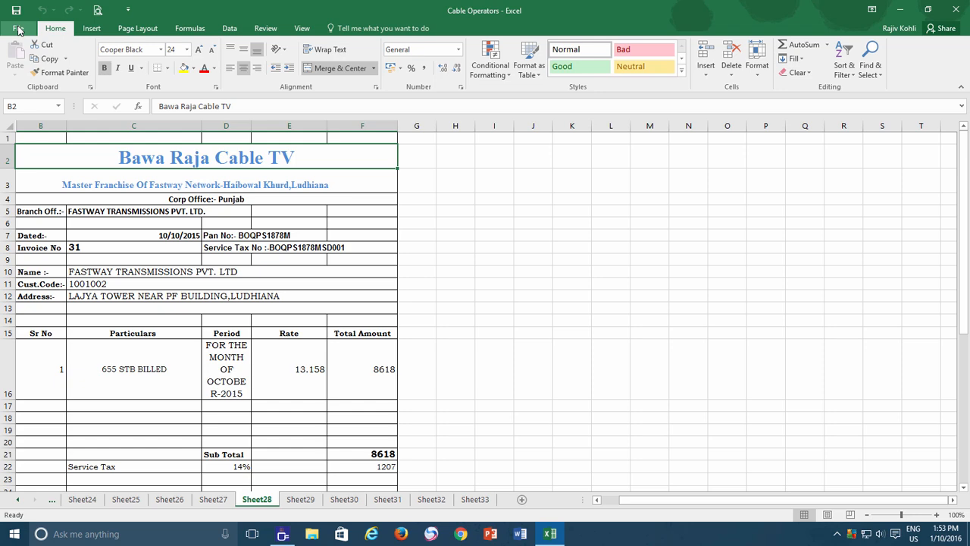
Preview Sheet28 and Sheet29 as one-page printouts, ending back on Sheet29's invoice 30.
{"action": "left_click", "coordinate": [18, 25]}
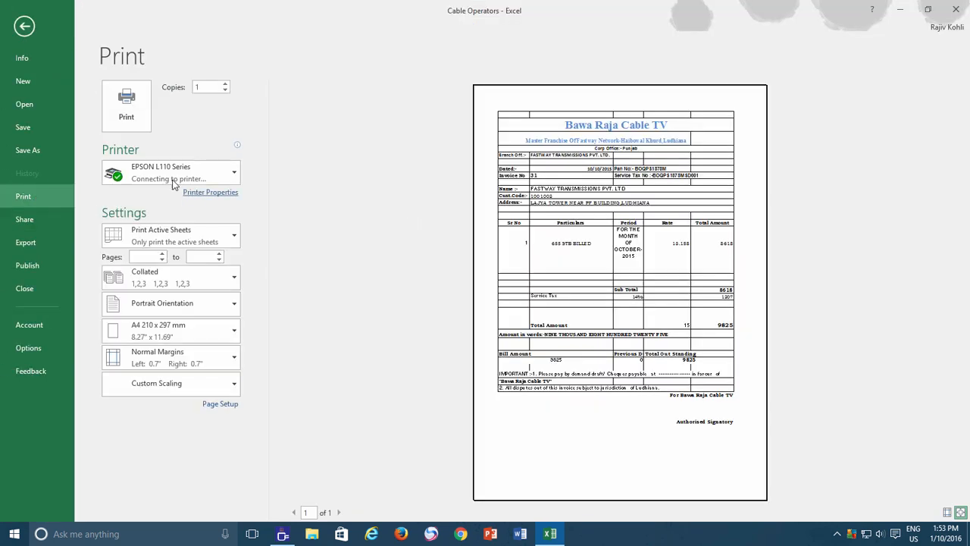
{"action": "left_click", "coordinate": [24, 25]}
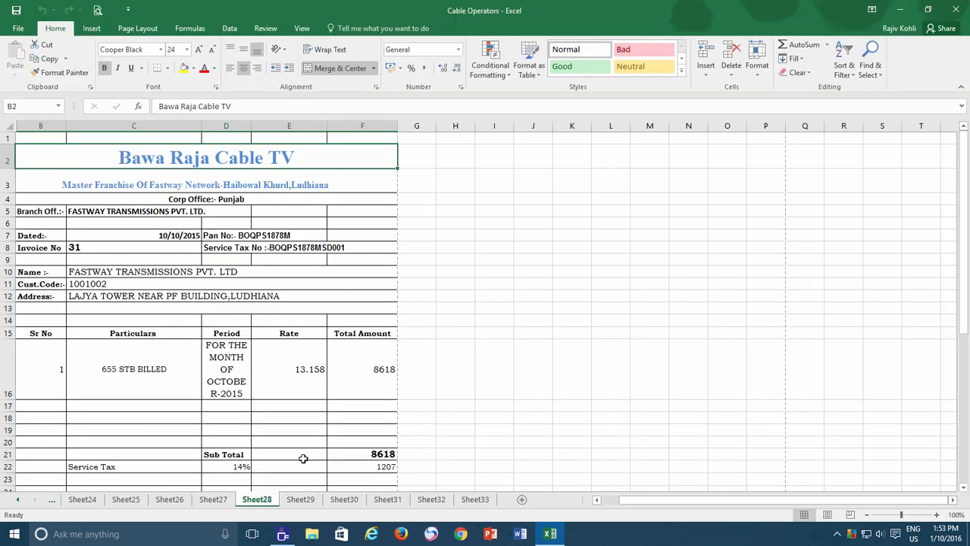
{"action": "left_click", "coordinate": [299, 499]}
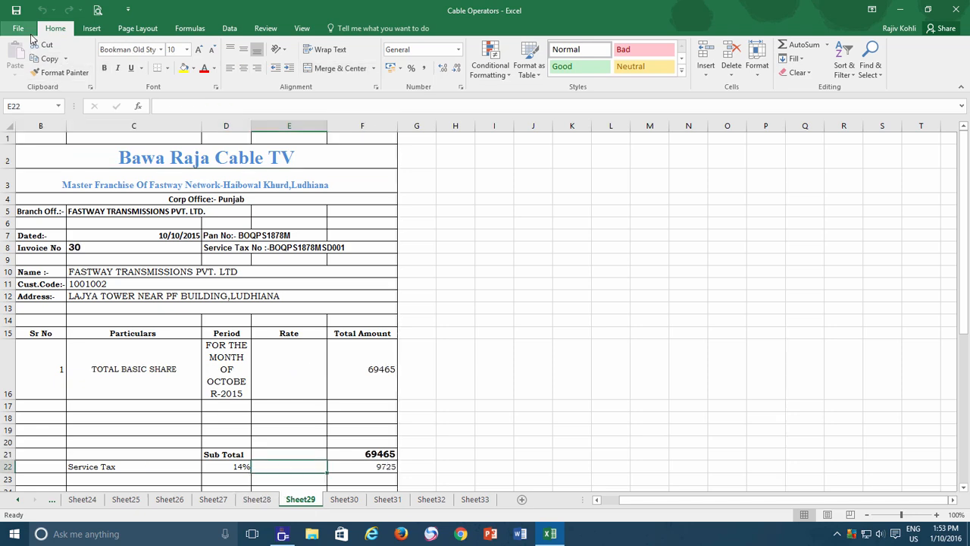
{"action": "left_click", "coordinate": [25, 28]}
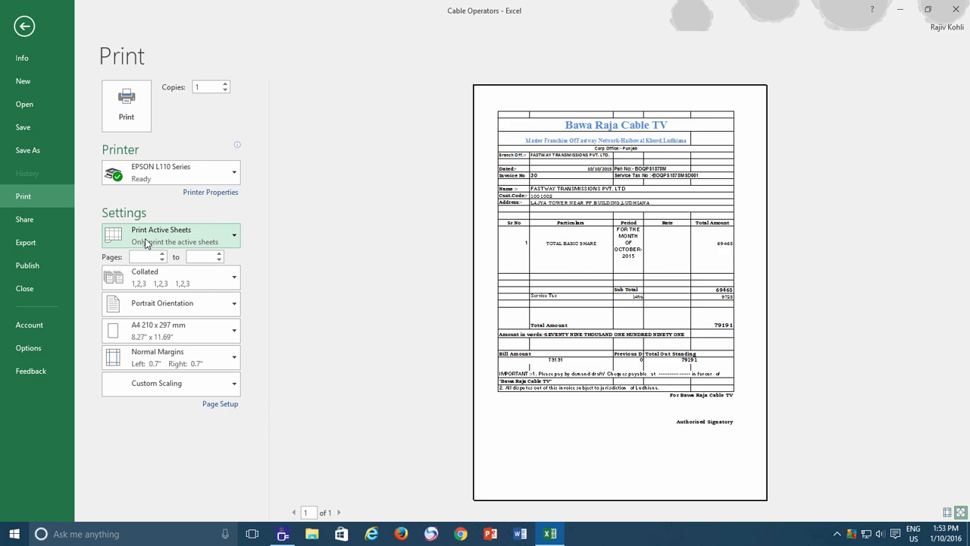
{"action": "left_click", "coordinate": [25, 25]}
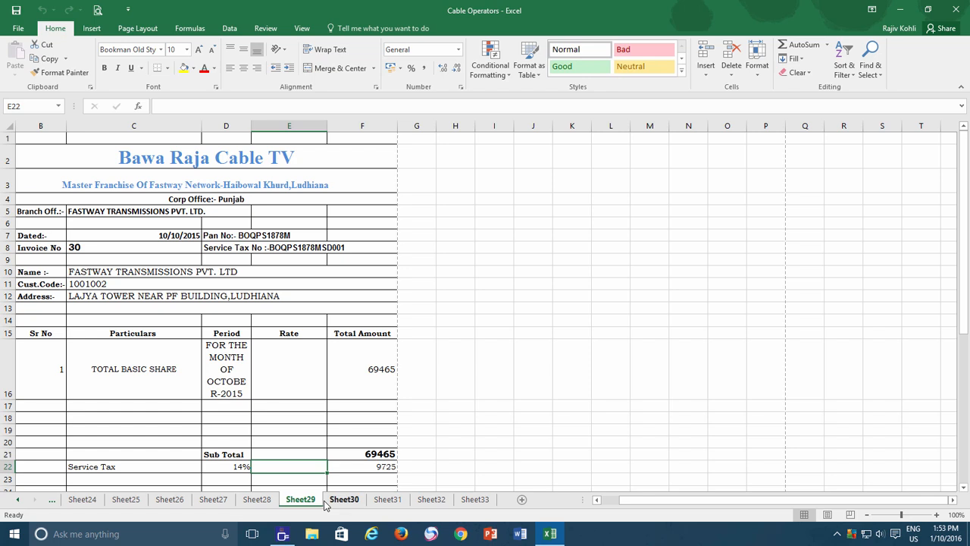
Revisit Sheet33, then print-preview Sheet28's October invoice 31 again.
{"action": "left_click", "coordinate": [256, 499]}
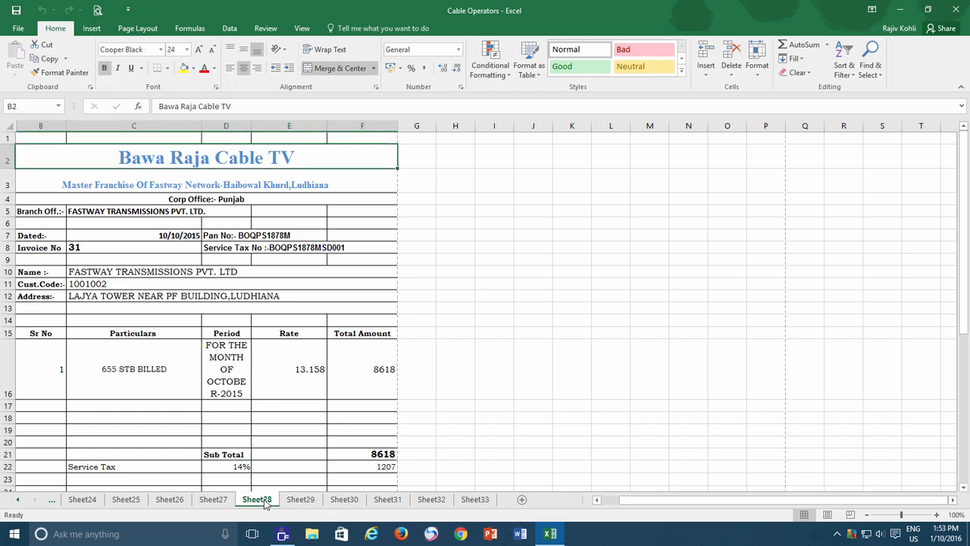
{"action": "left_click", "coordinate": [472, 500]}
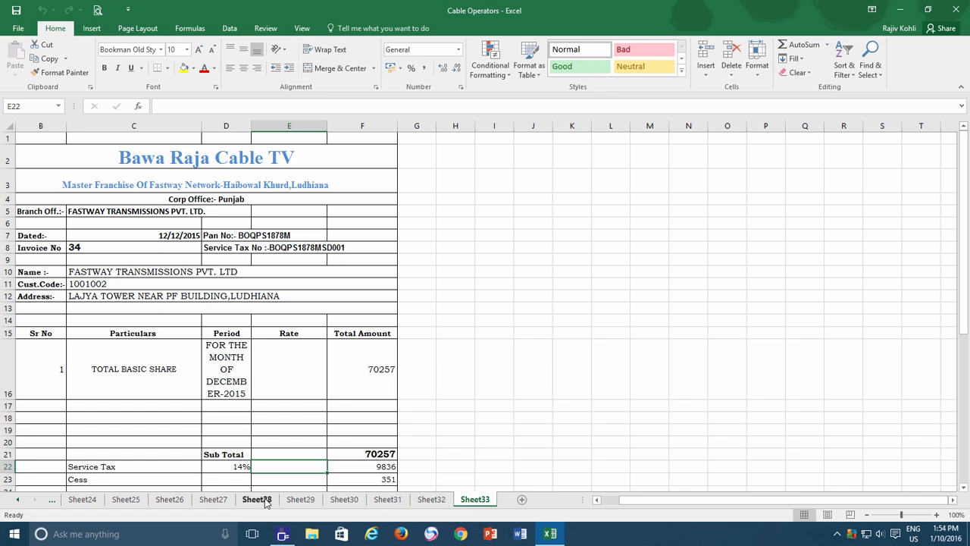
{"action": "left_click", "coordinate": [256, 500]}
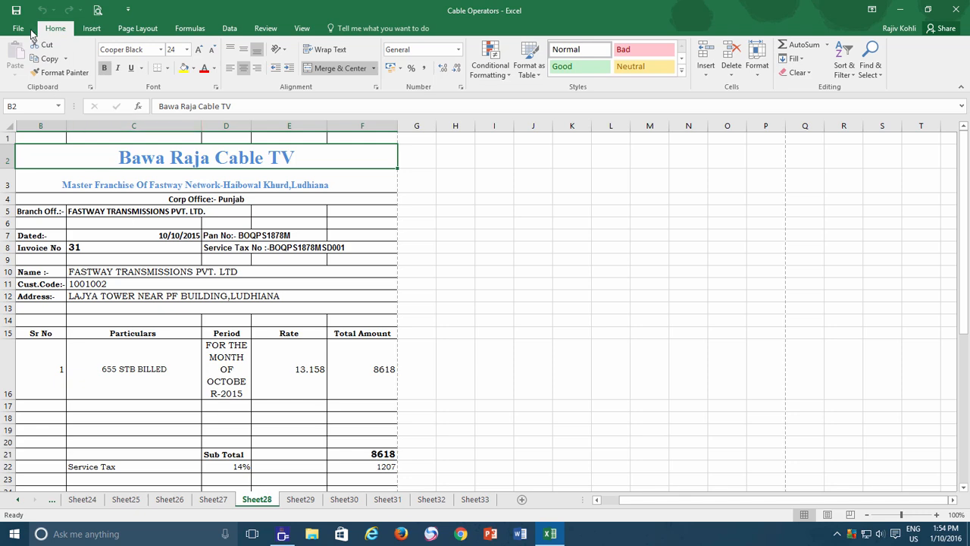
{"action": "left_click", "coordinate": [17, 24]}
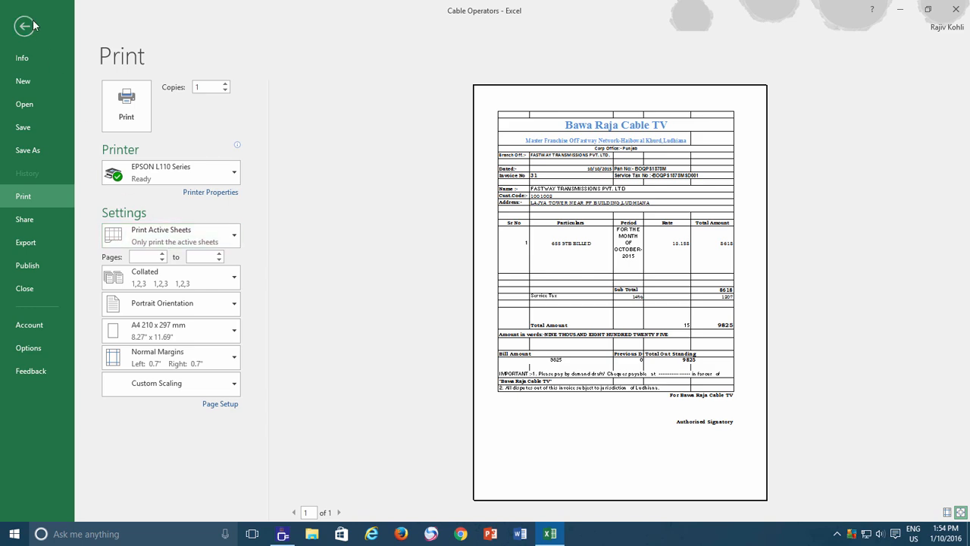
{"action": "left_click", "coordinate": [24, 25]}
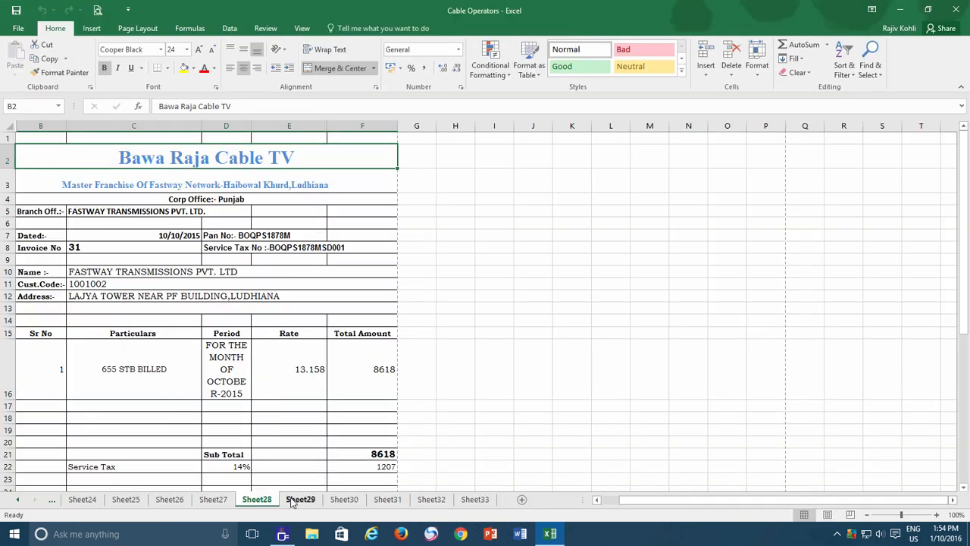
Move from Sheet28 through Sheet29 to Sheet30's November invoice 33.
{"action": "left_click", "coordinate": [256, 499]}
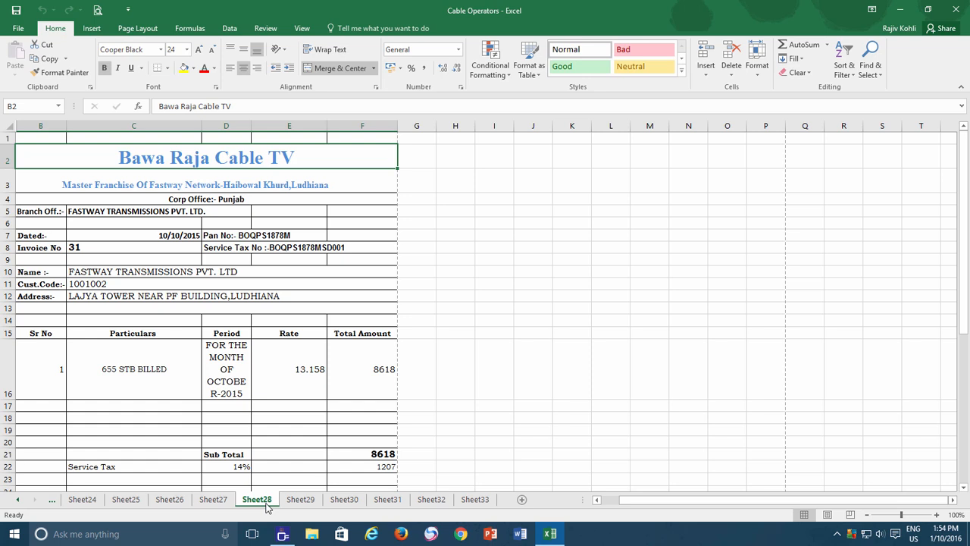
{"action": "left_click", "coordinate": [299, 499]}
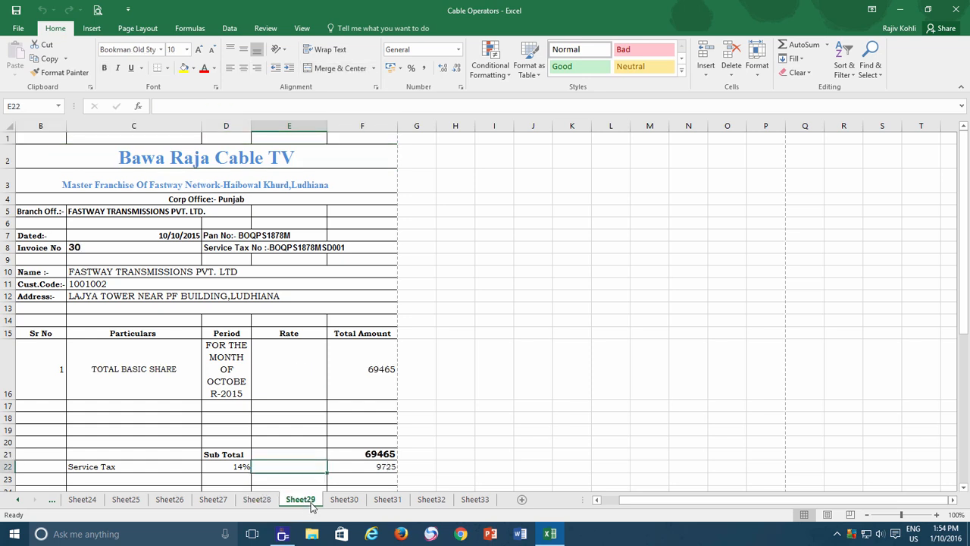
{"action": "mouse_move", "coordinate": [331, 508]}
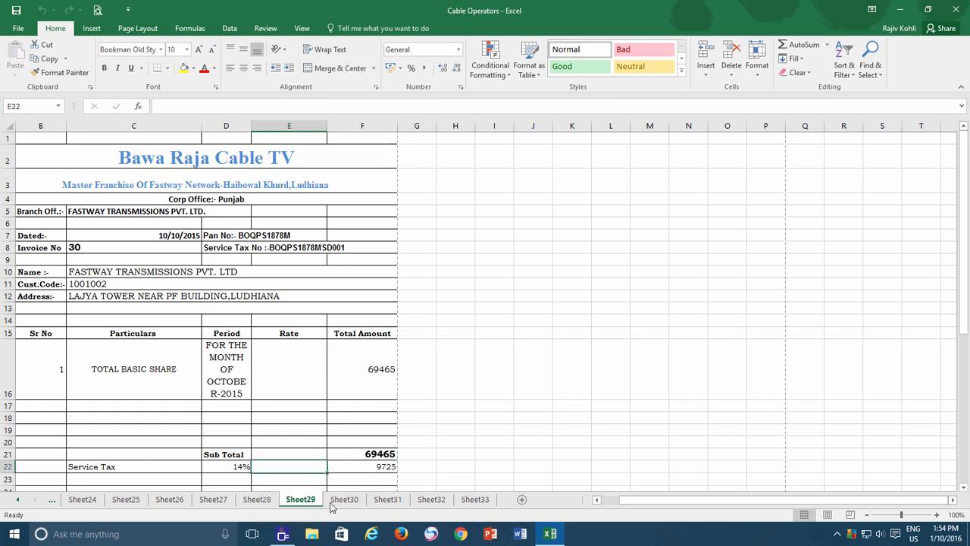
{"action": "left_click", "coordinate": [344, 499]}
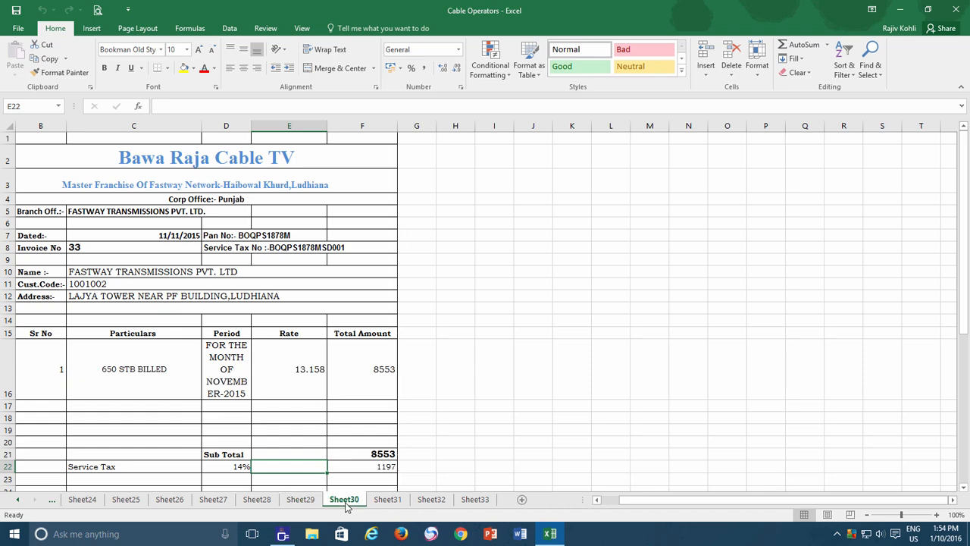
Show the File > Print preview of Sheet30's invoice 33 on one page.
{"action": "left_click", "coordinate": [15, 25]}
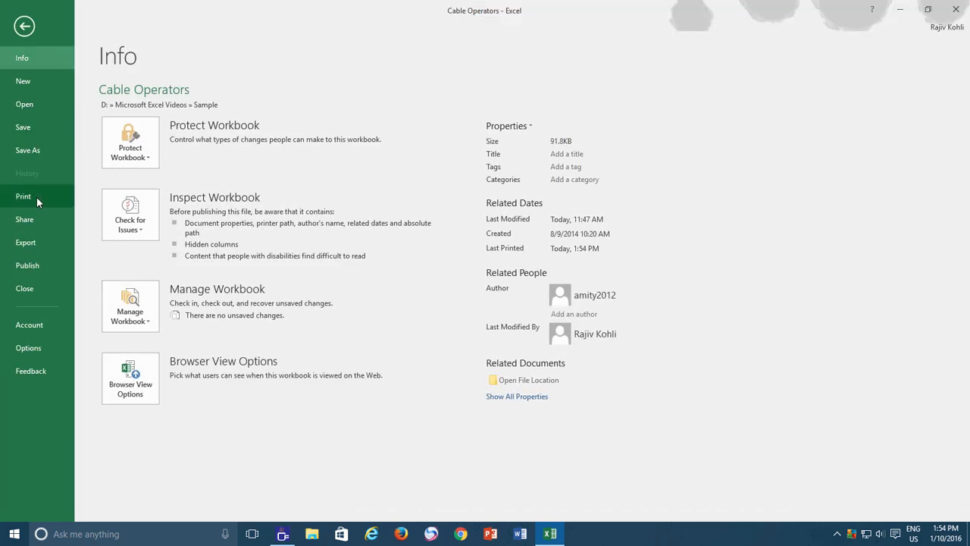
{"action": "left_click", "coordinate": [22, 195]}
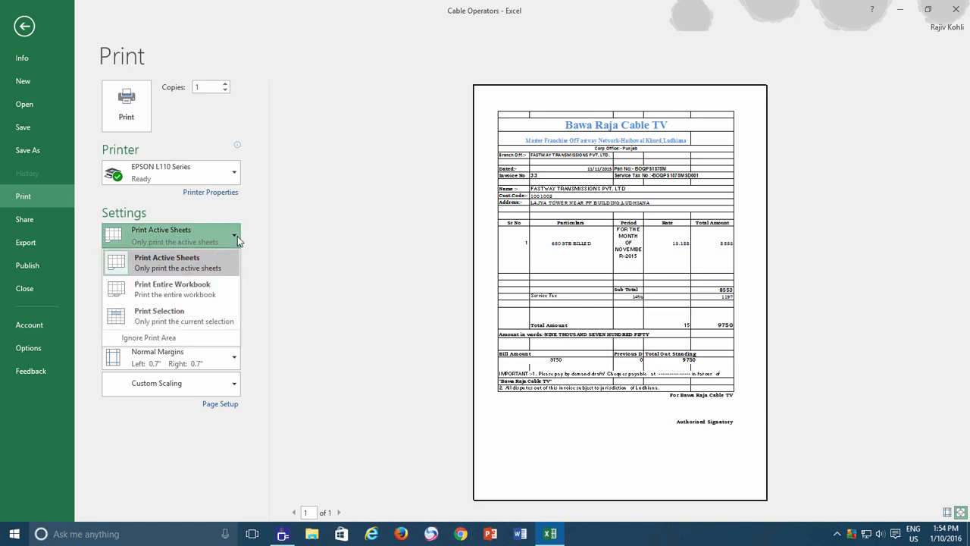
{"action": "mouse_move", "coordinate": [218, 315]}
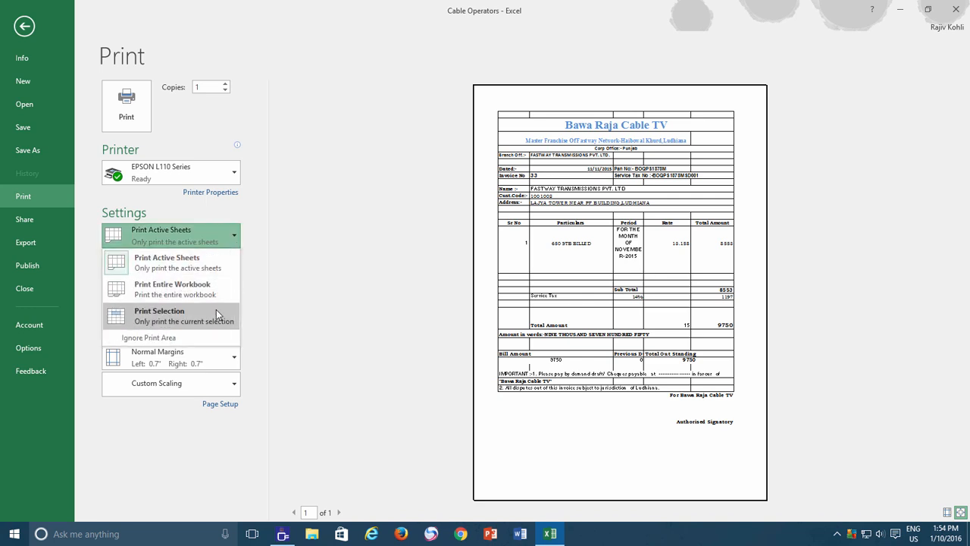
{"action": "mouse_move", "coordinate": [223, 263]}
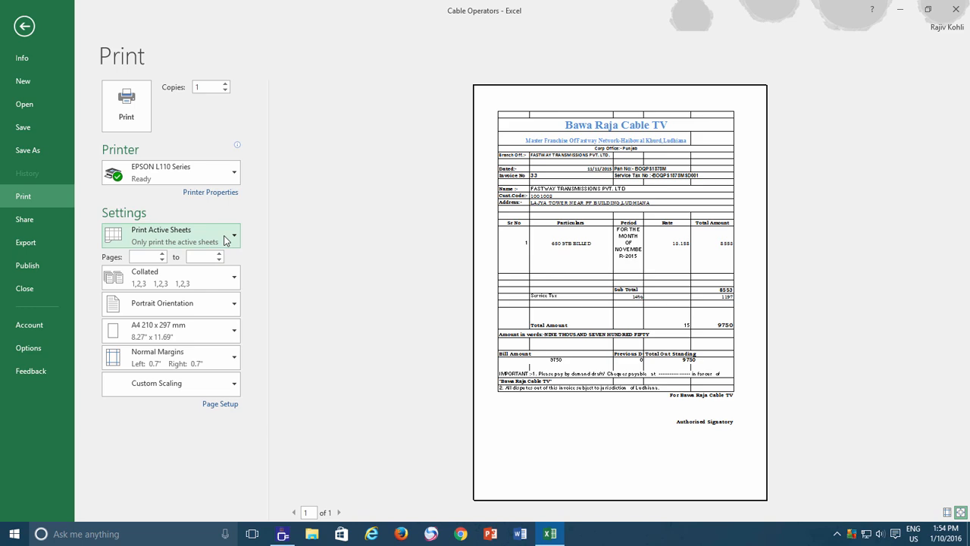
{"action": "mouse_move", "coordinate": [155, 195]}
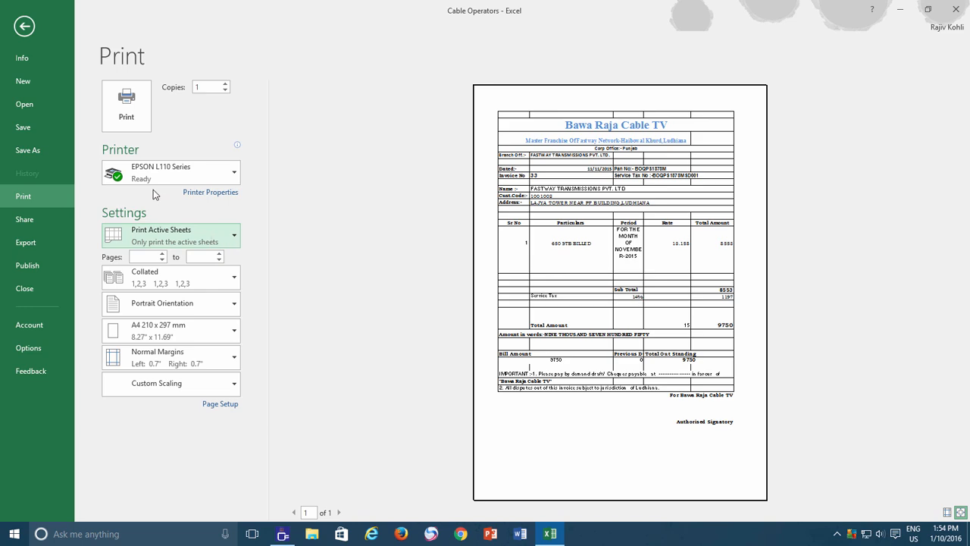
Leave Backstage and Shift-select tabs Sheet28 through Sheet33 as a group.
{"action": "left_click", "coordinate": [25, 24]}
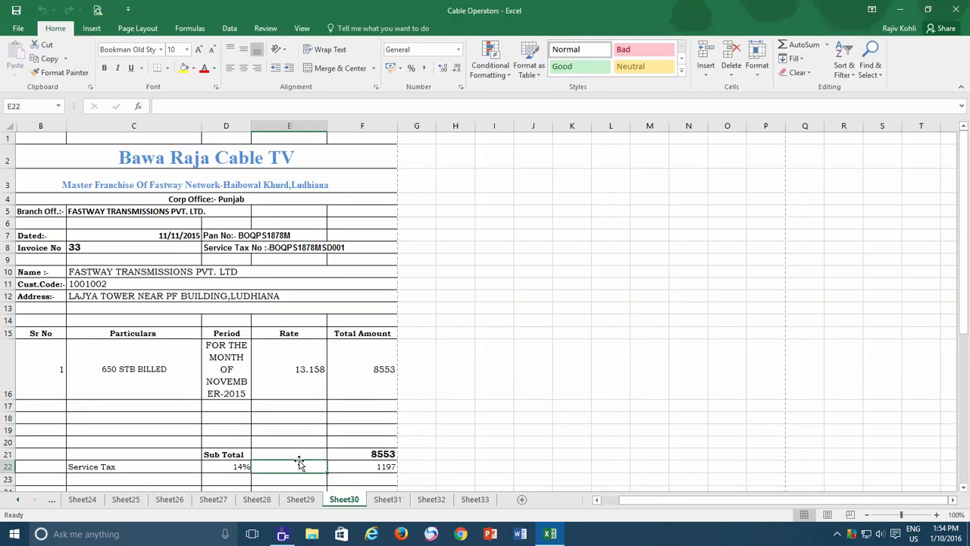
{"action": "mouse_move", "coordinate": [316, 472]}
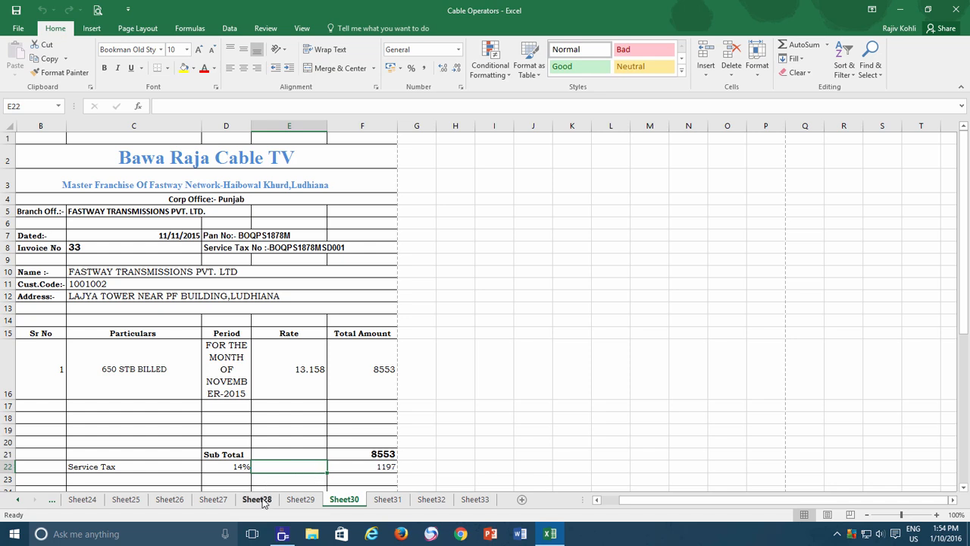
{"action": "left_click", "coordinate": [256, 499]}
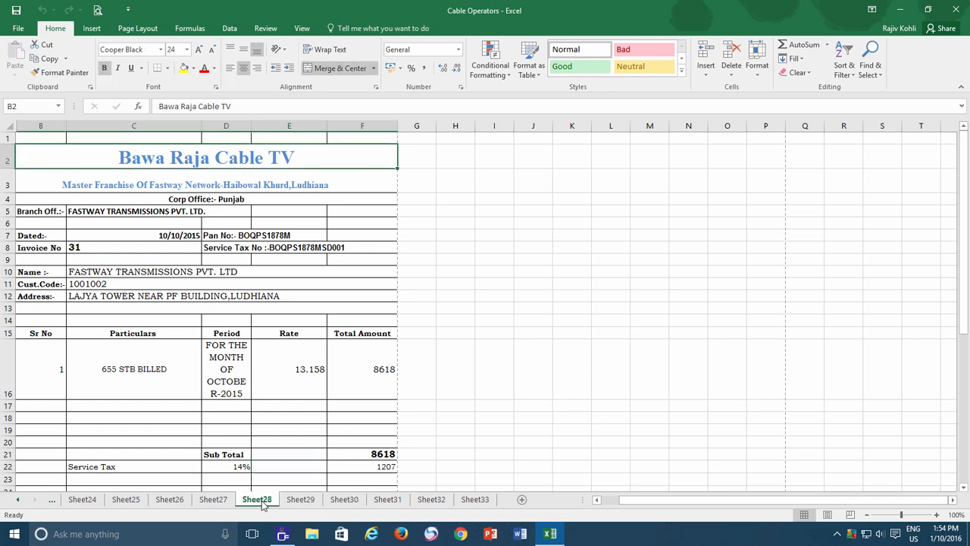
{"action": "key", "text": "shift"}
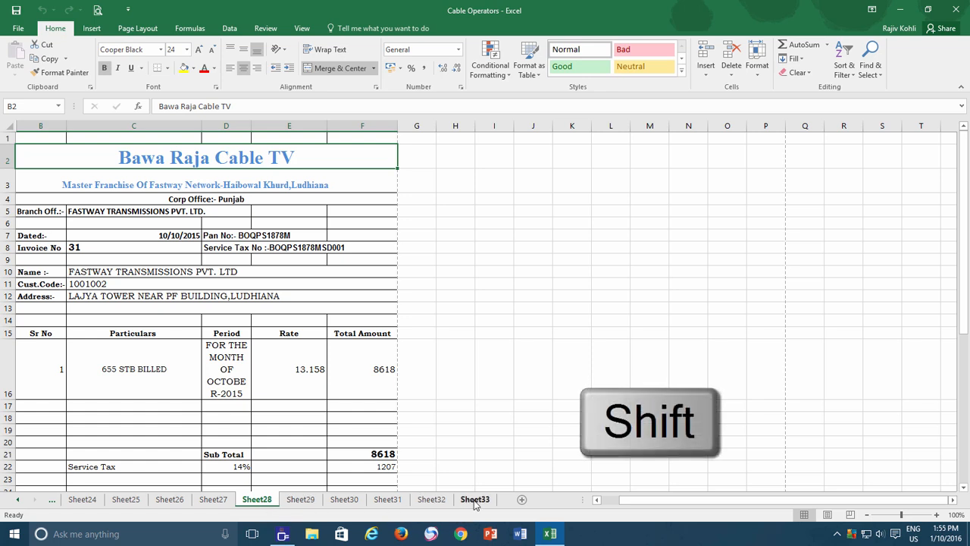
{"action": "left_click", "coordinate": [475, 499]}
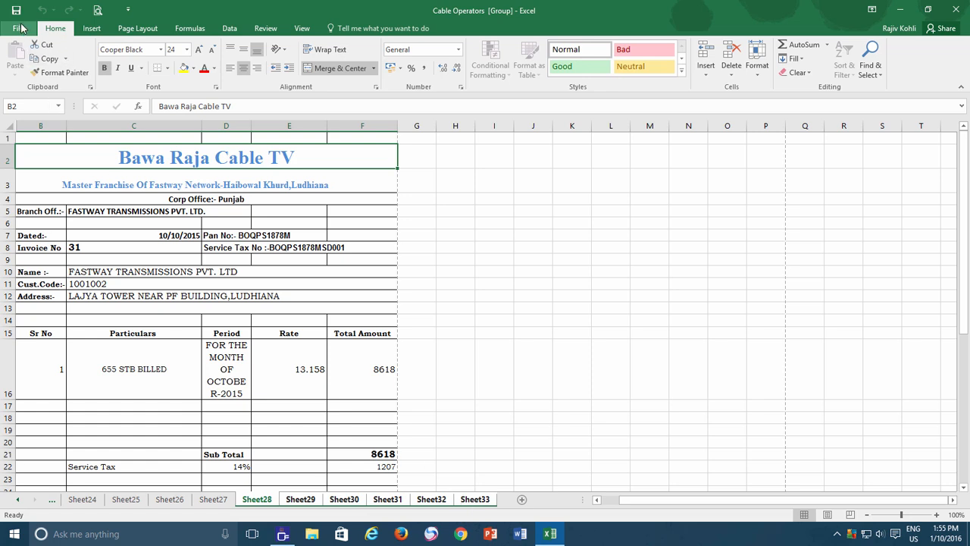
Preview the grouped printout and page through to page 6, December invoice 34.
{"action": "left_click", "coordinate": [15, 26]}
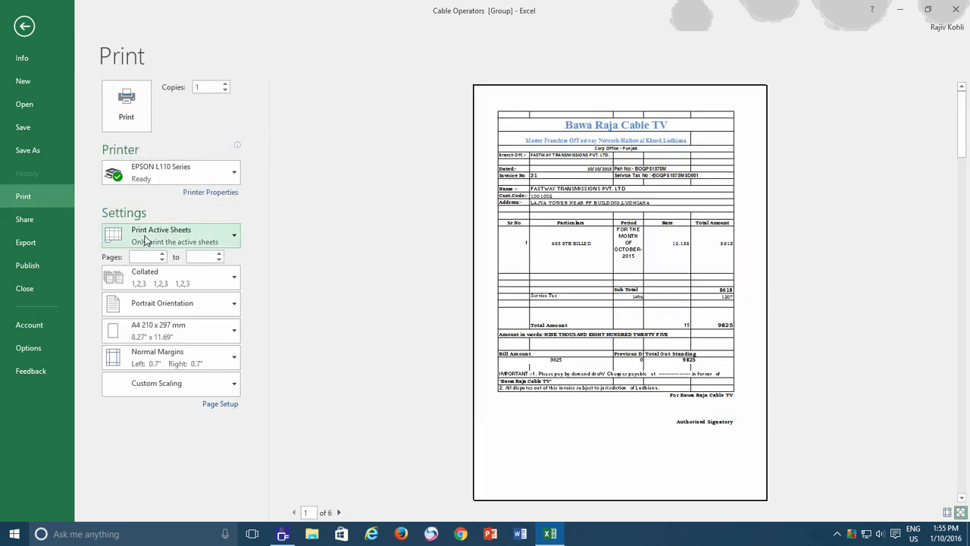
{"action": "left_click", "coordinate": [340, 512]}
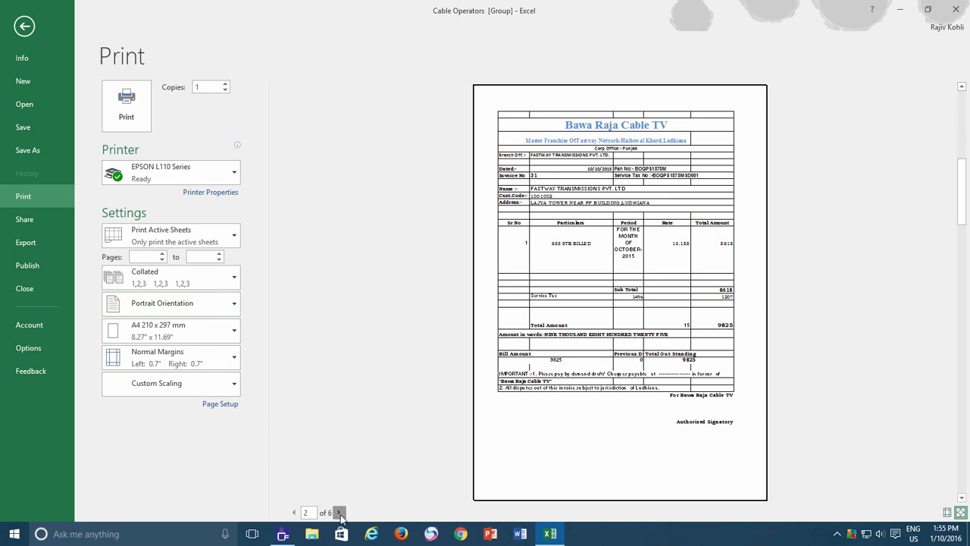
{"action": "left_click", "coordinate": [339, 512]}
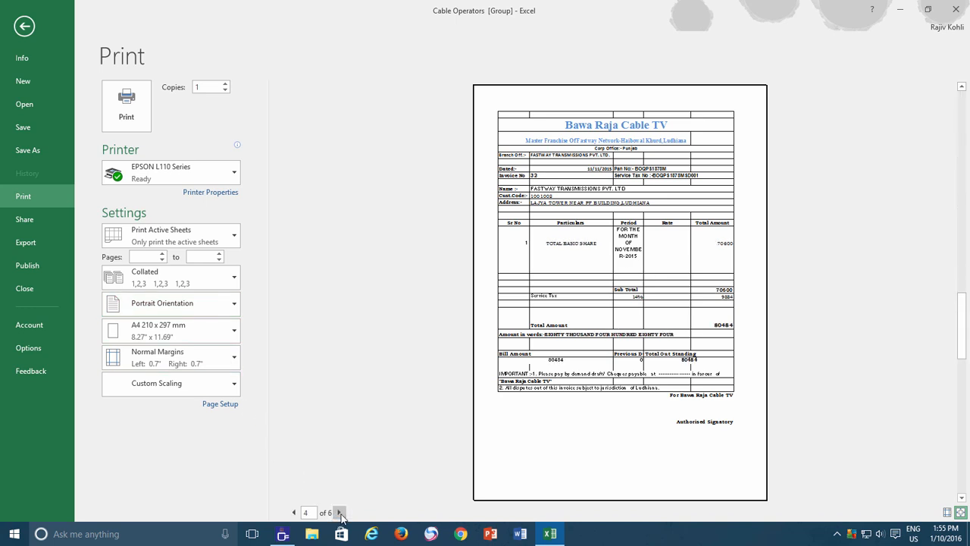
{"action": "left_click", "coordinate": [339, 512]}
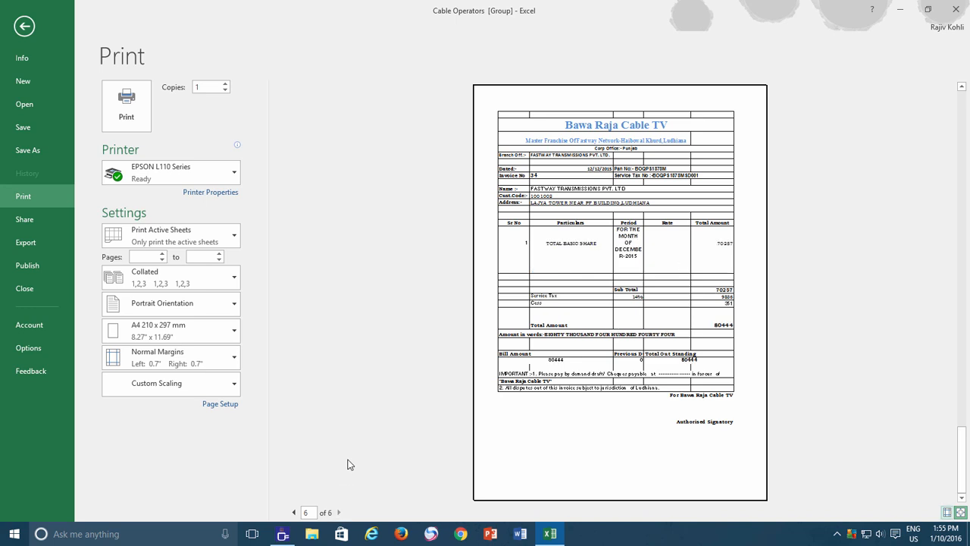
{"action": "mouse_move", "coordinate": [189, 241]}
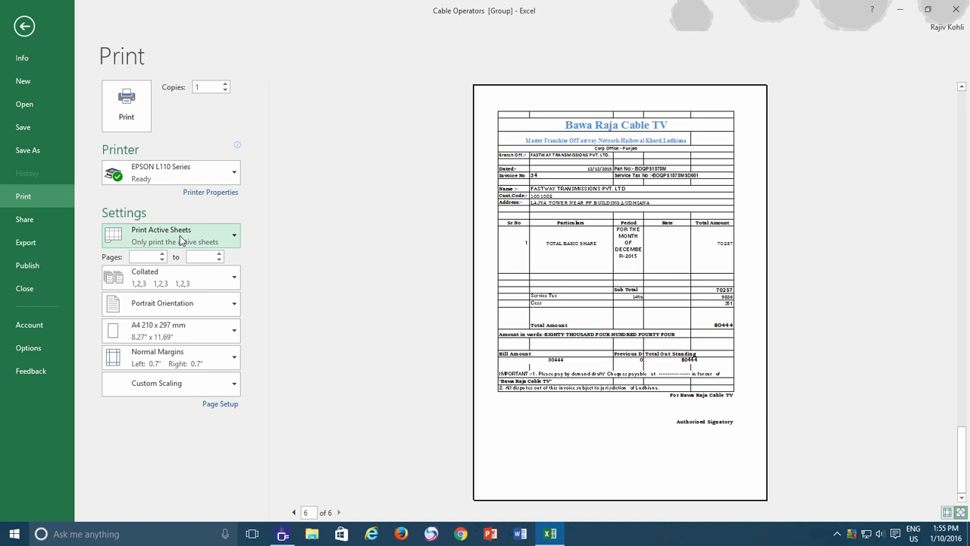
{"action": "mouse_move", "coordinate": [174, 257]}
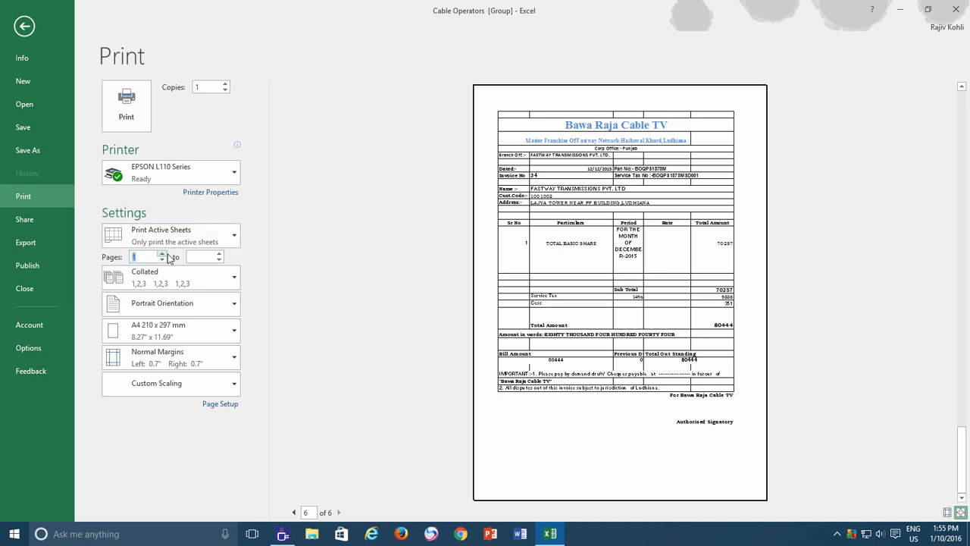
Print pages 1 to 1, 2 copies, of the grouped sheets to the Epson printer.
{"action": "left_click", "coordinate": [219, 256]}
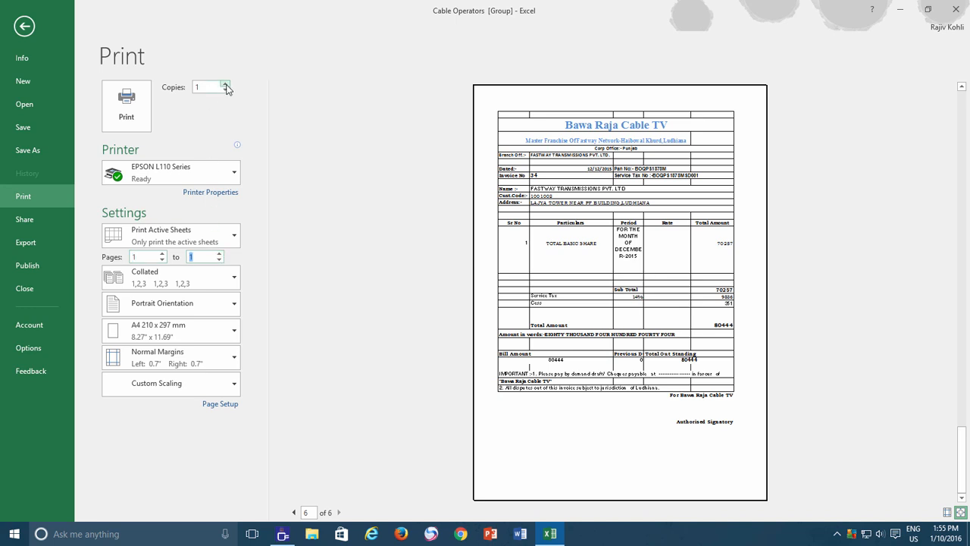
{"action": "left_click", "coordinate": [225, 84]}
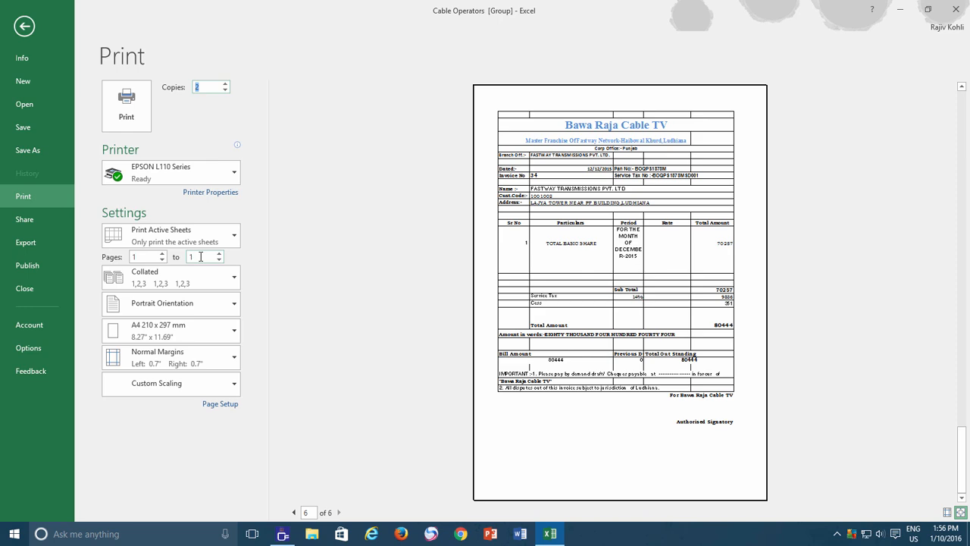
{"action": "left_click", "coordinate": [27, 24]}
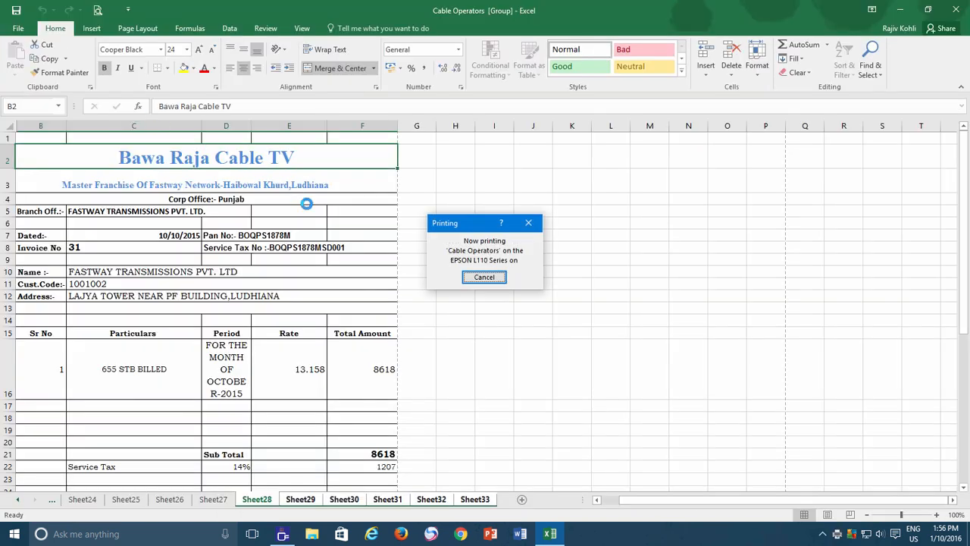
{"action": "left_click", "coordinate": [484, 276]}
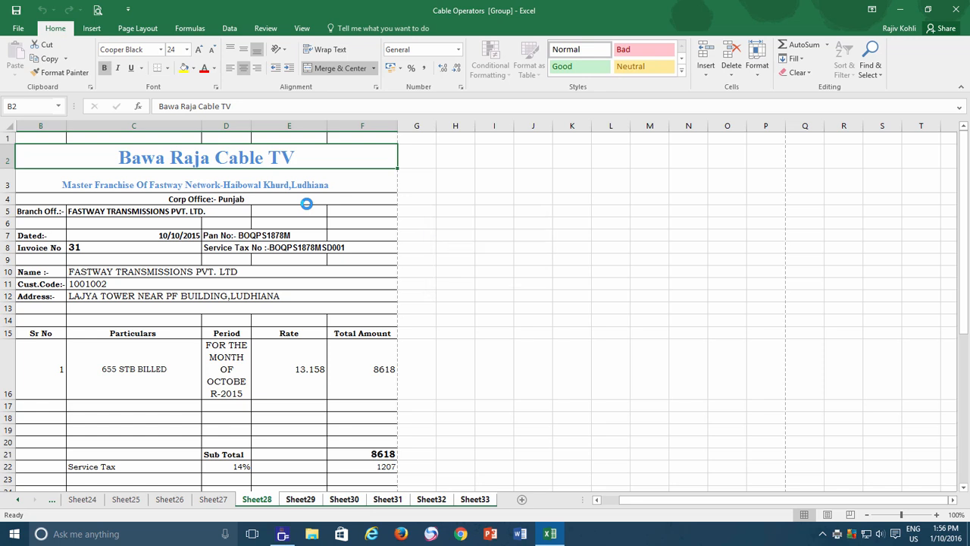